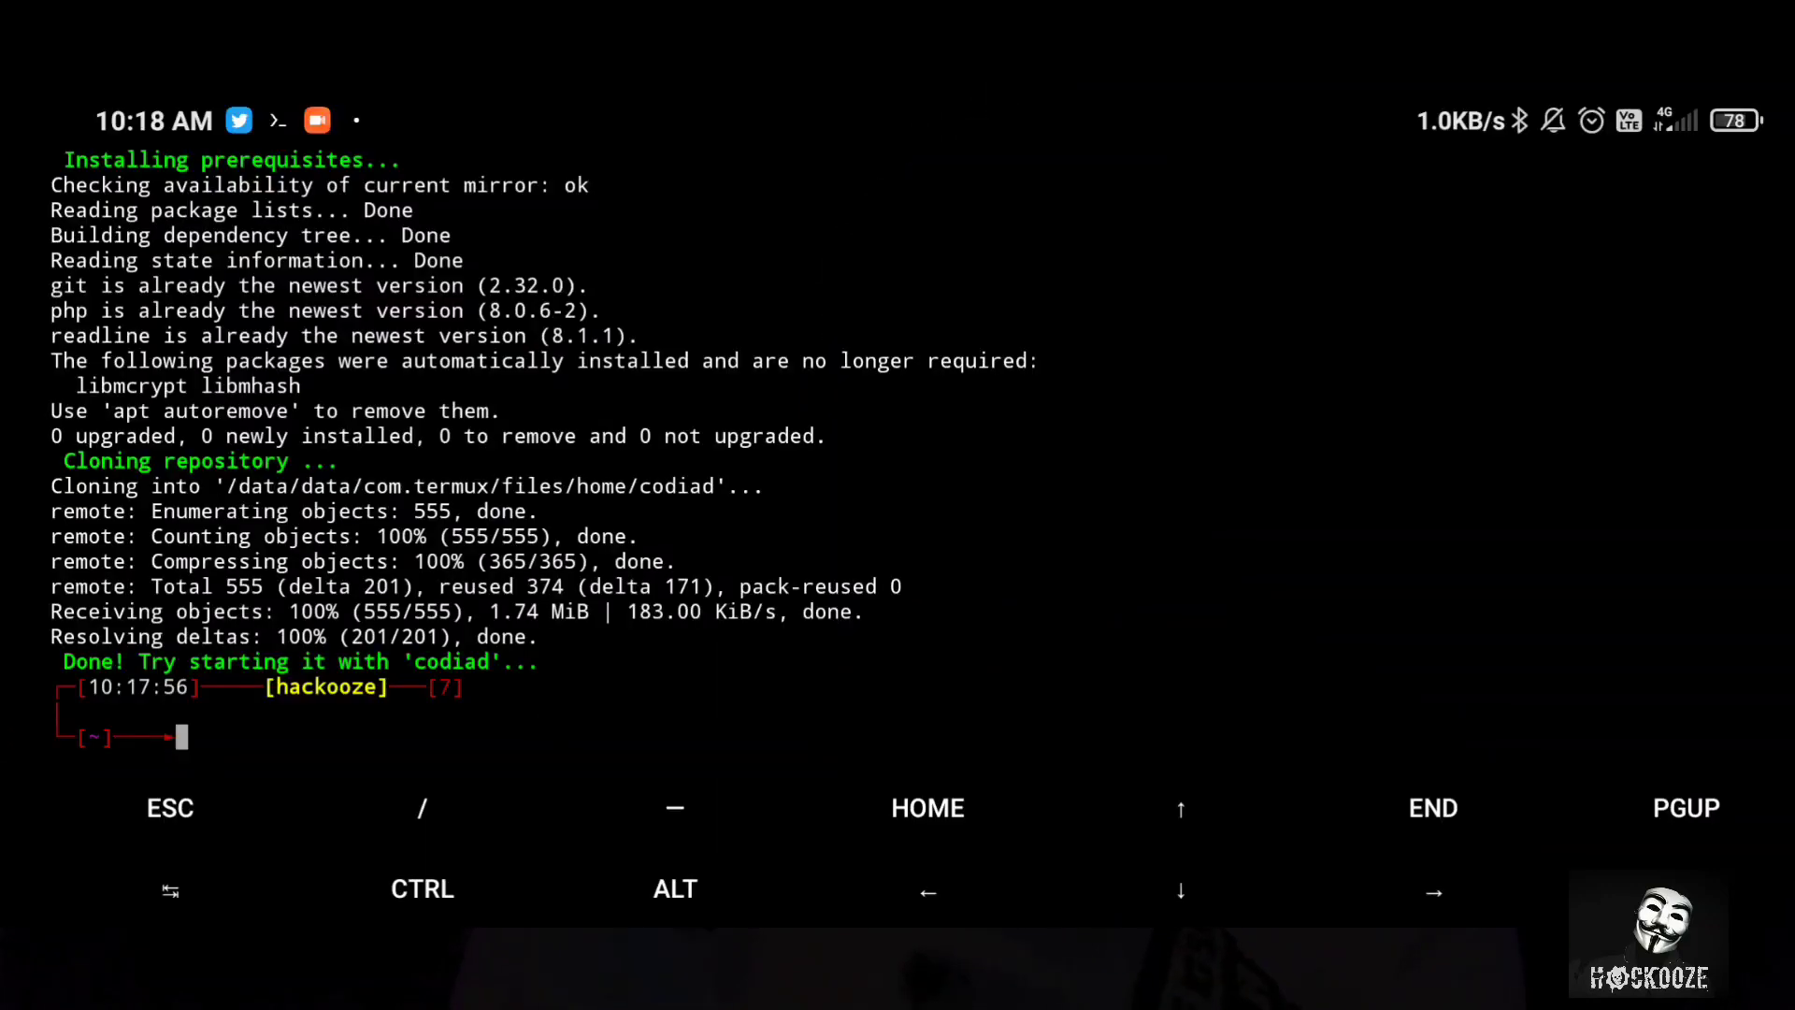
# - Run codiad and choose Chrome to serve the local Codiad page while packages finish installing
pyautogui.write('codiad')
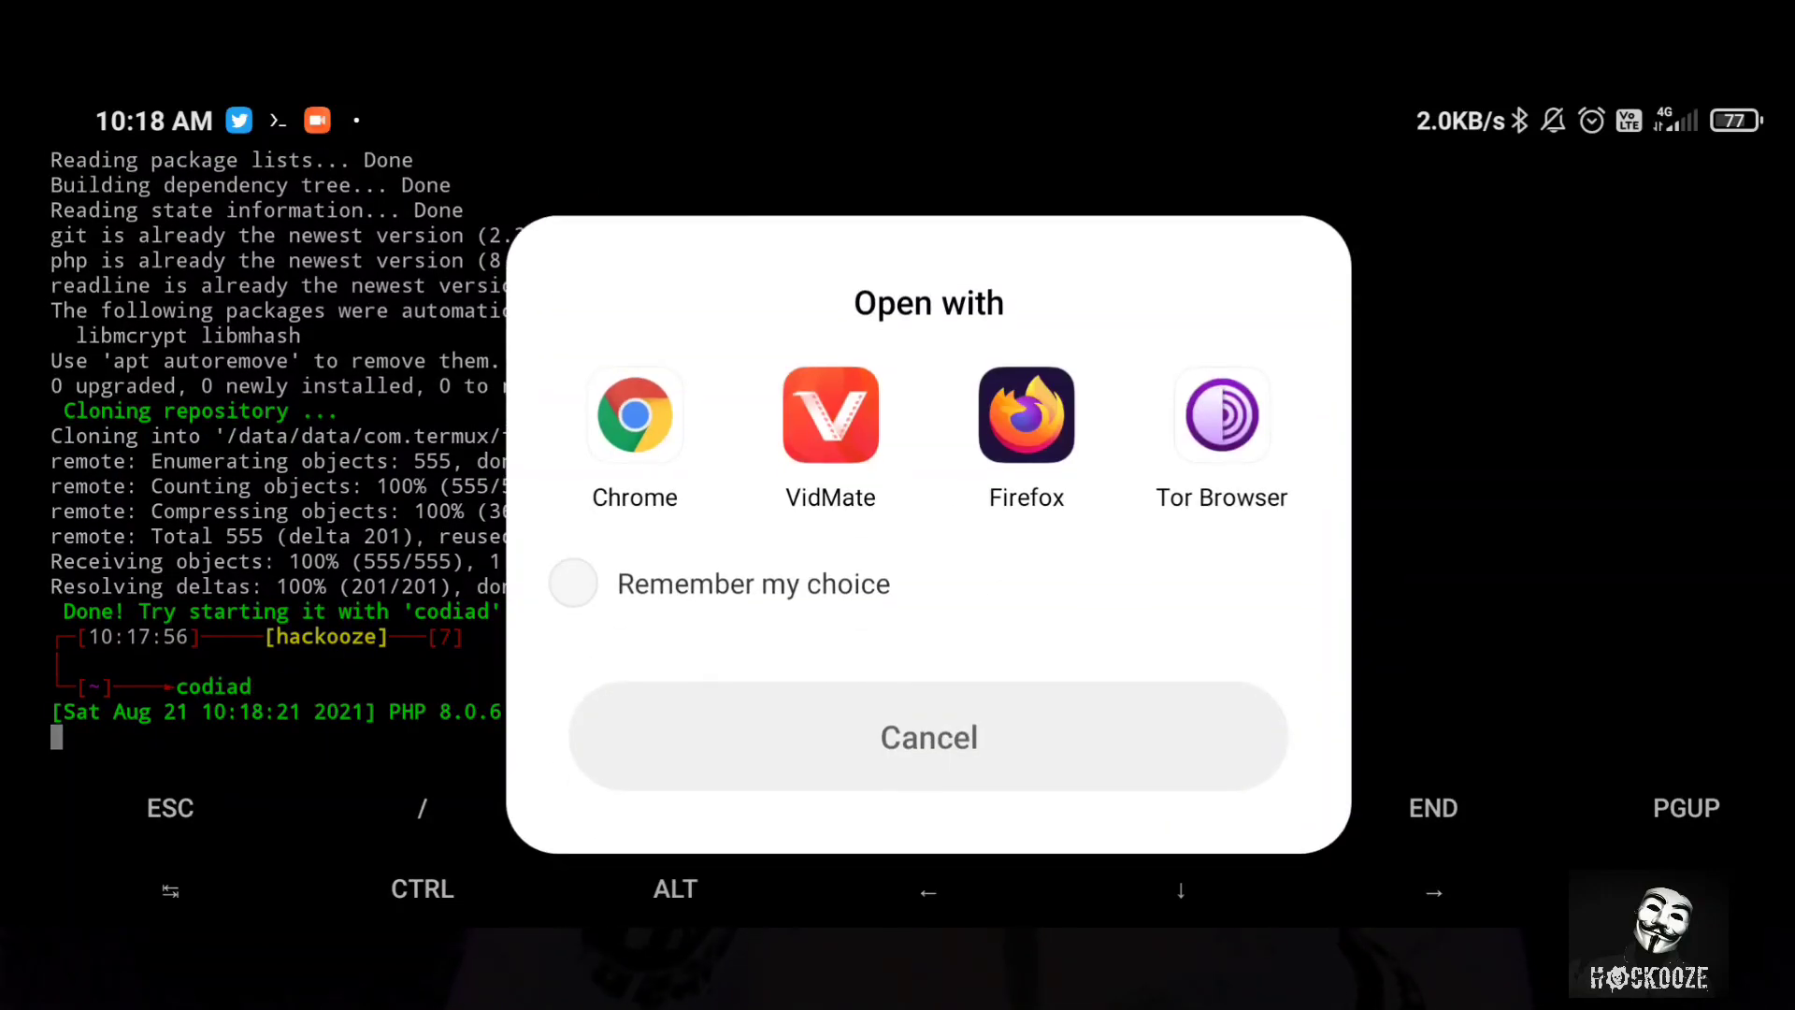
pyautogui.click(634, 415)
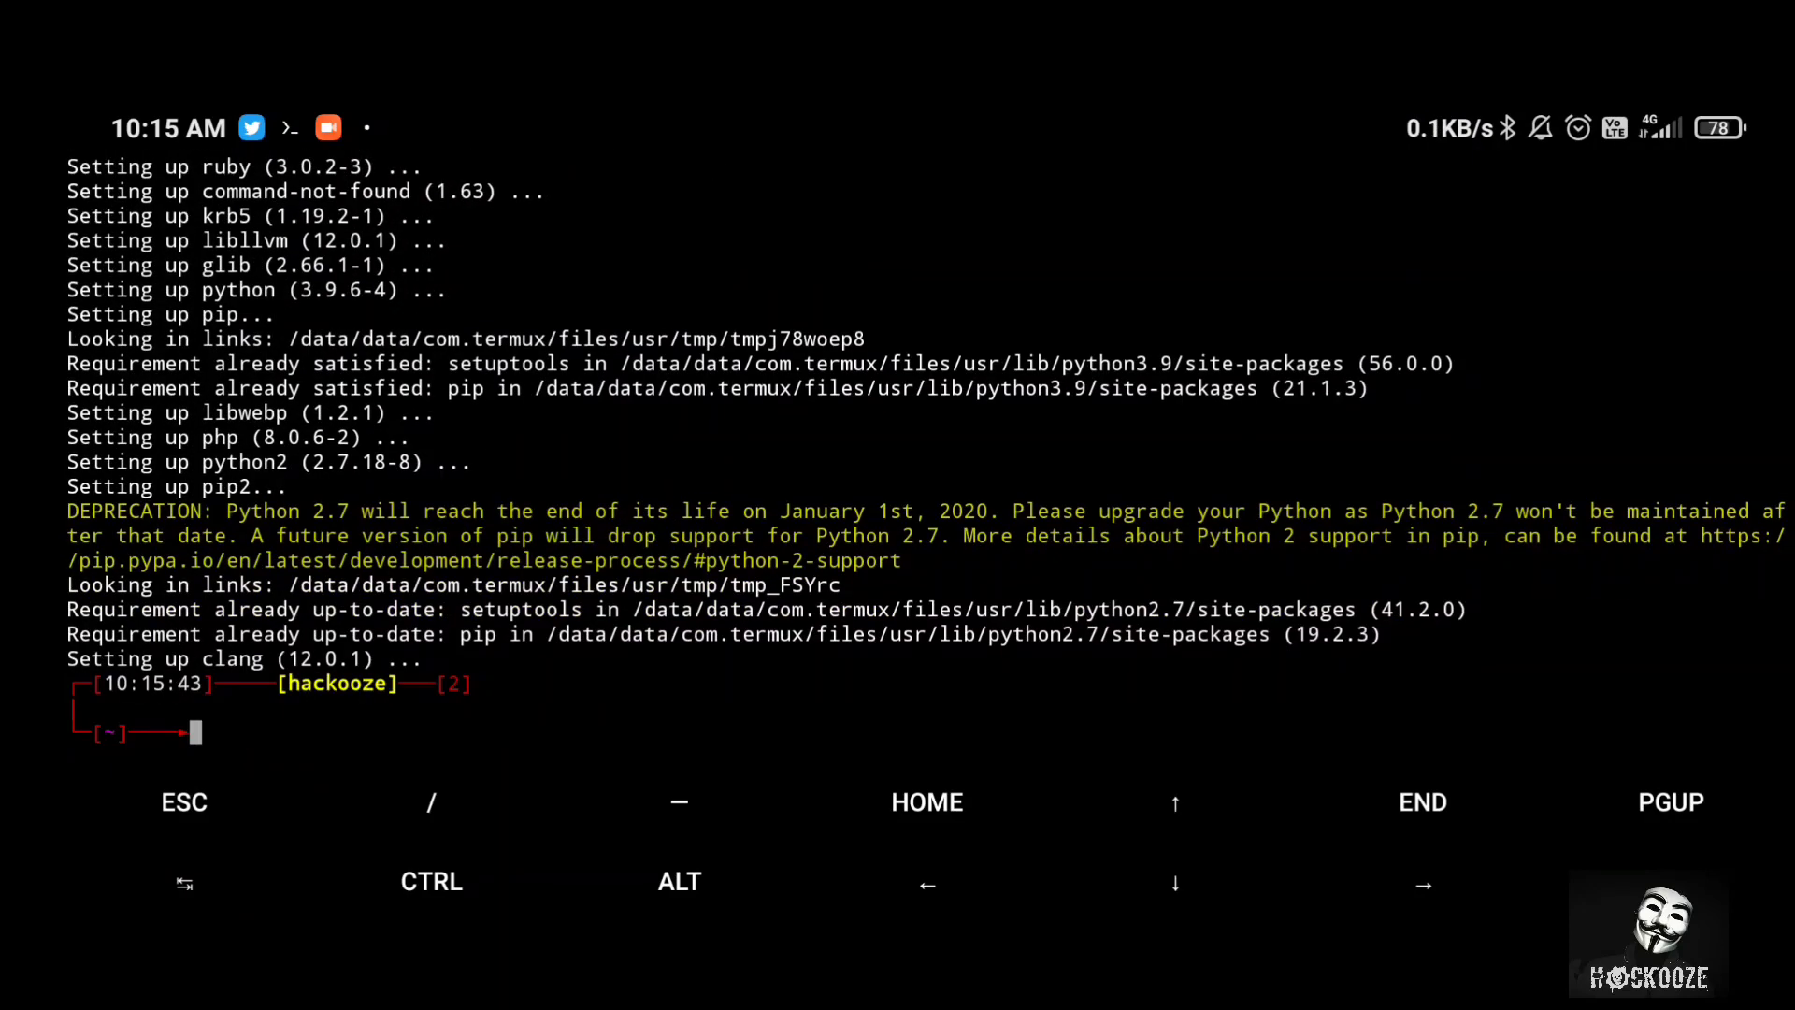
# - Clear the terminal, run pkg install wget -y (failing on package y), then clear again
pyautogui.write('cle')
pyautogui.write('pk')
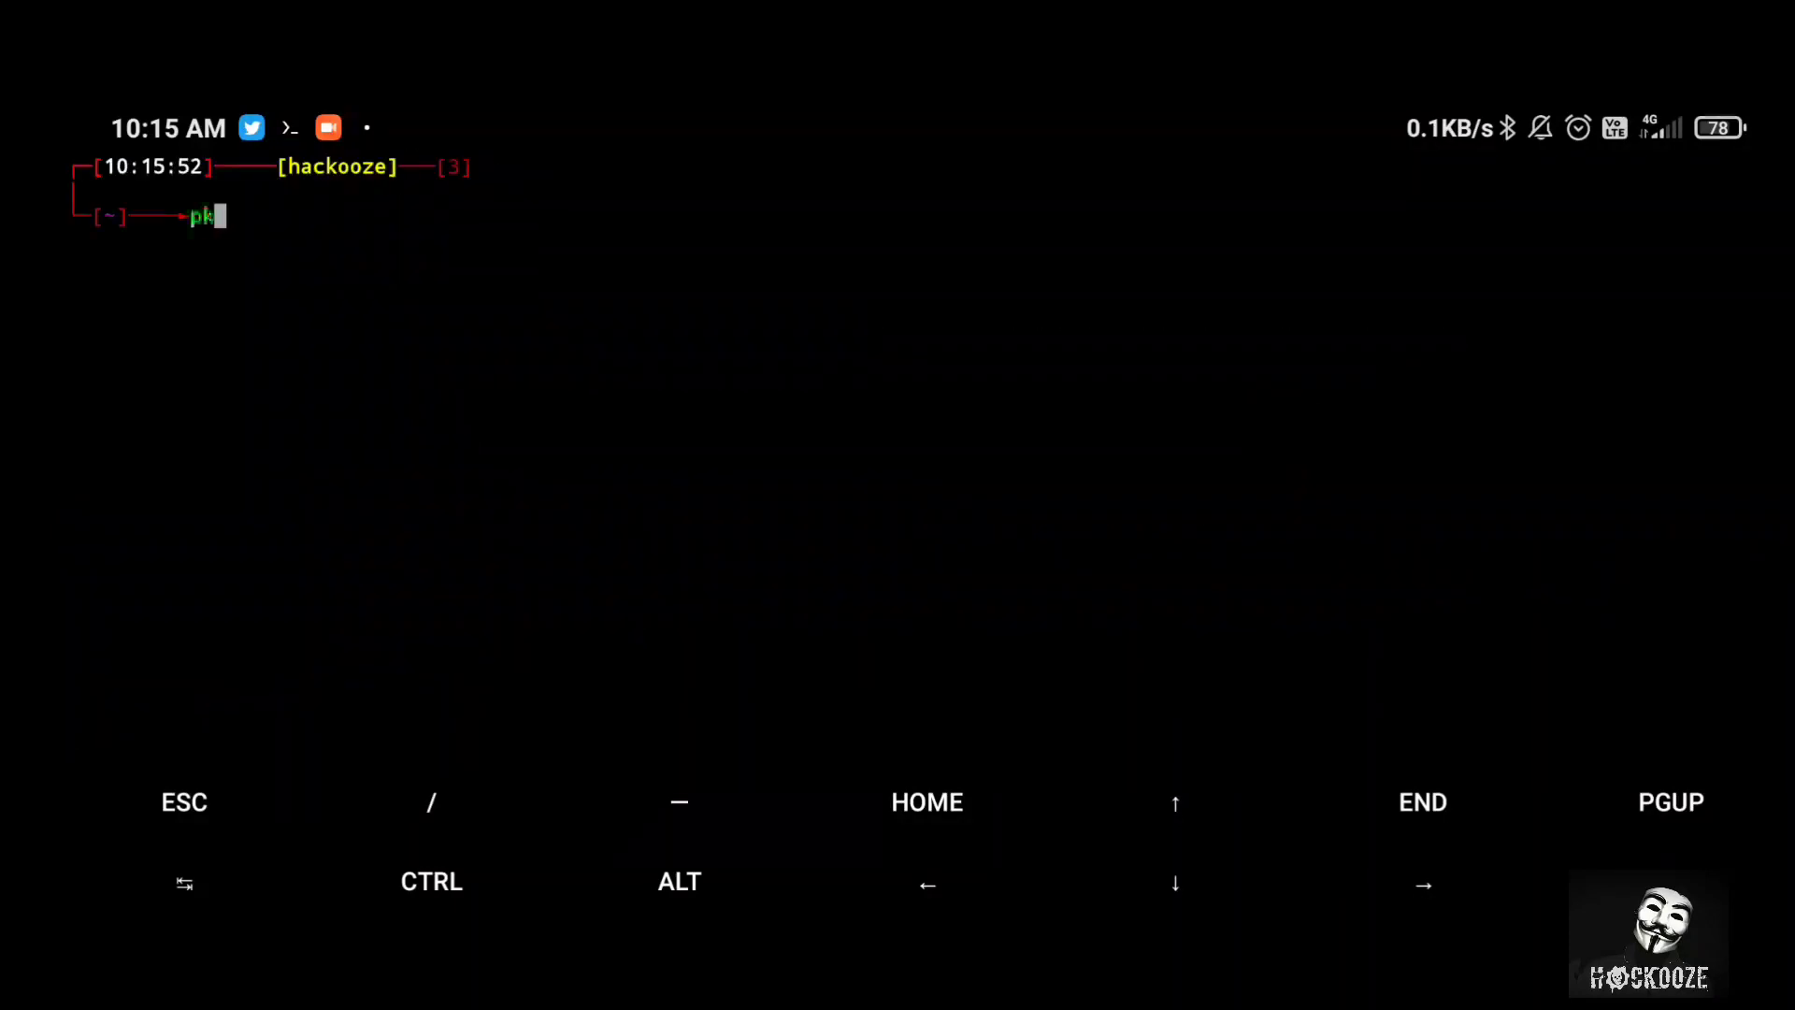
pyautogui.write('g')
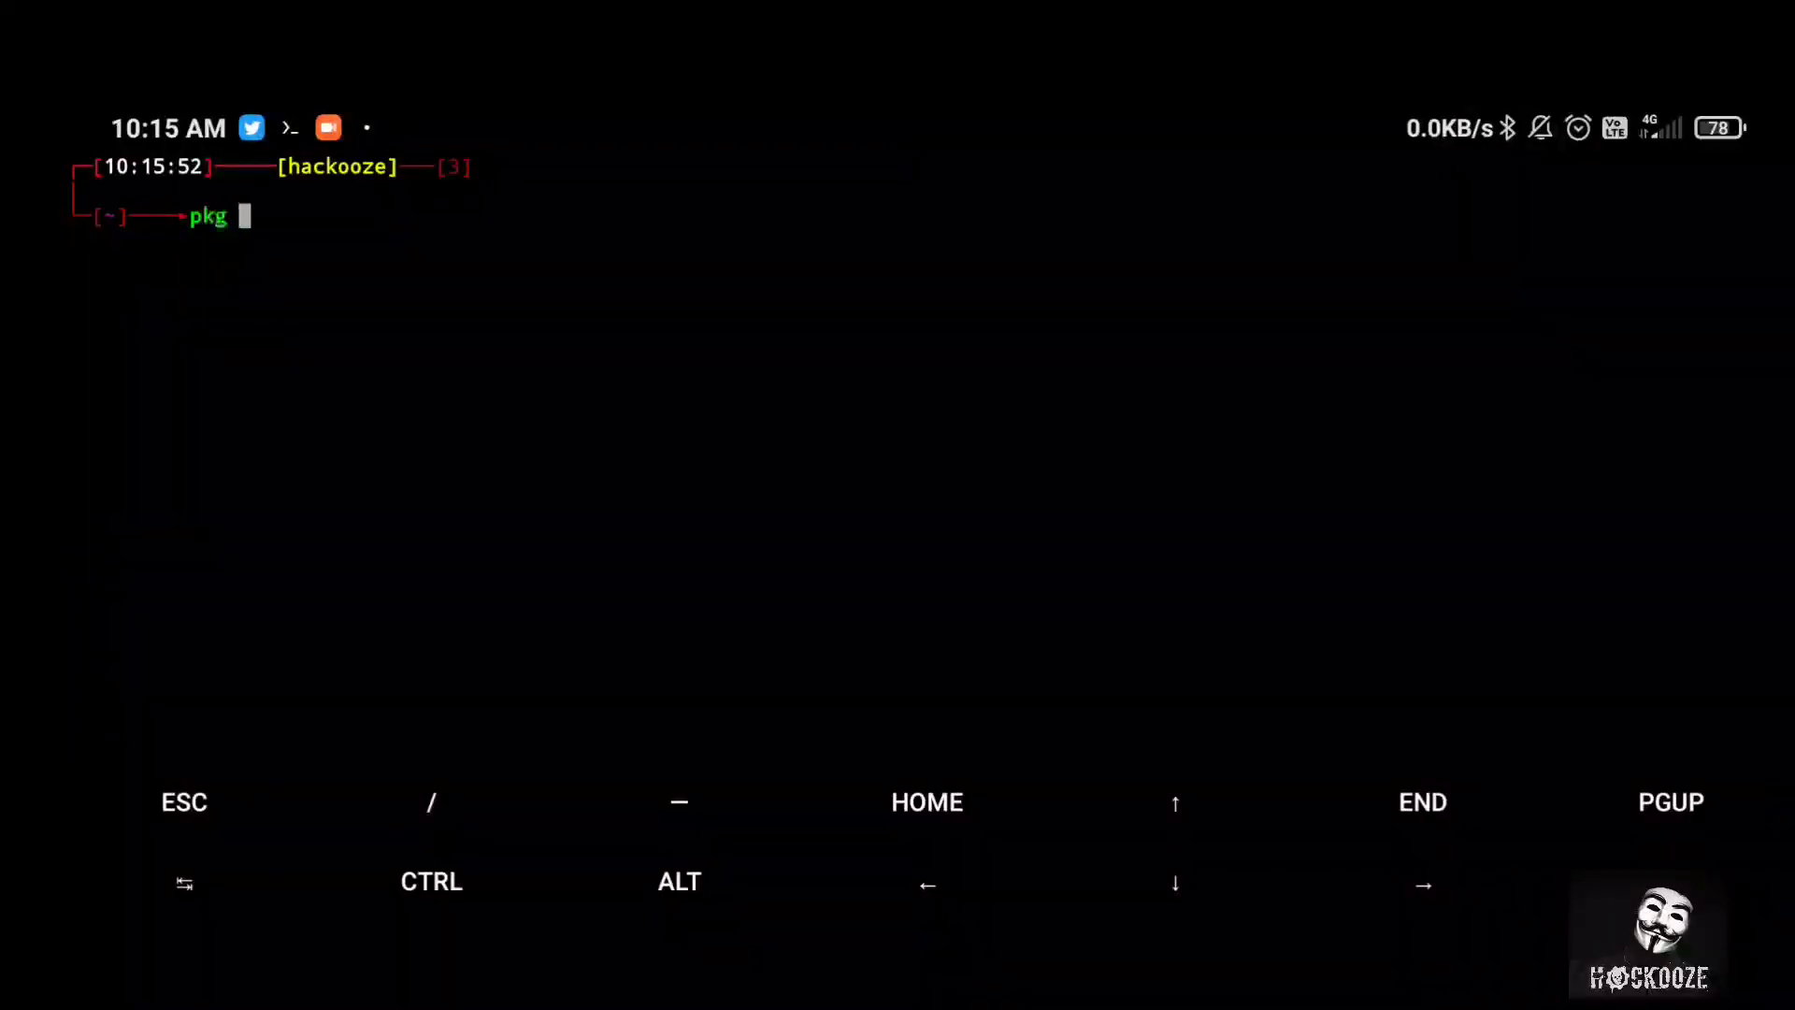
pyautogui.write('instll')
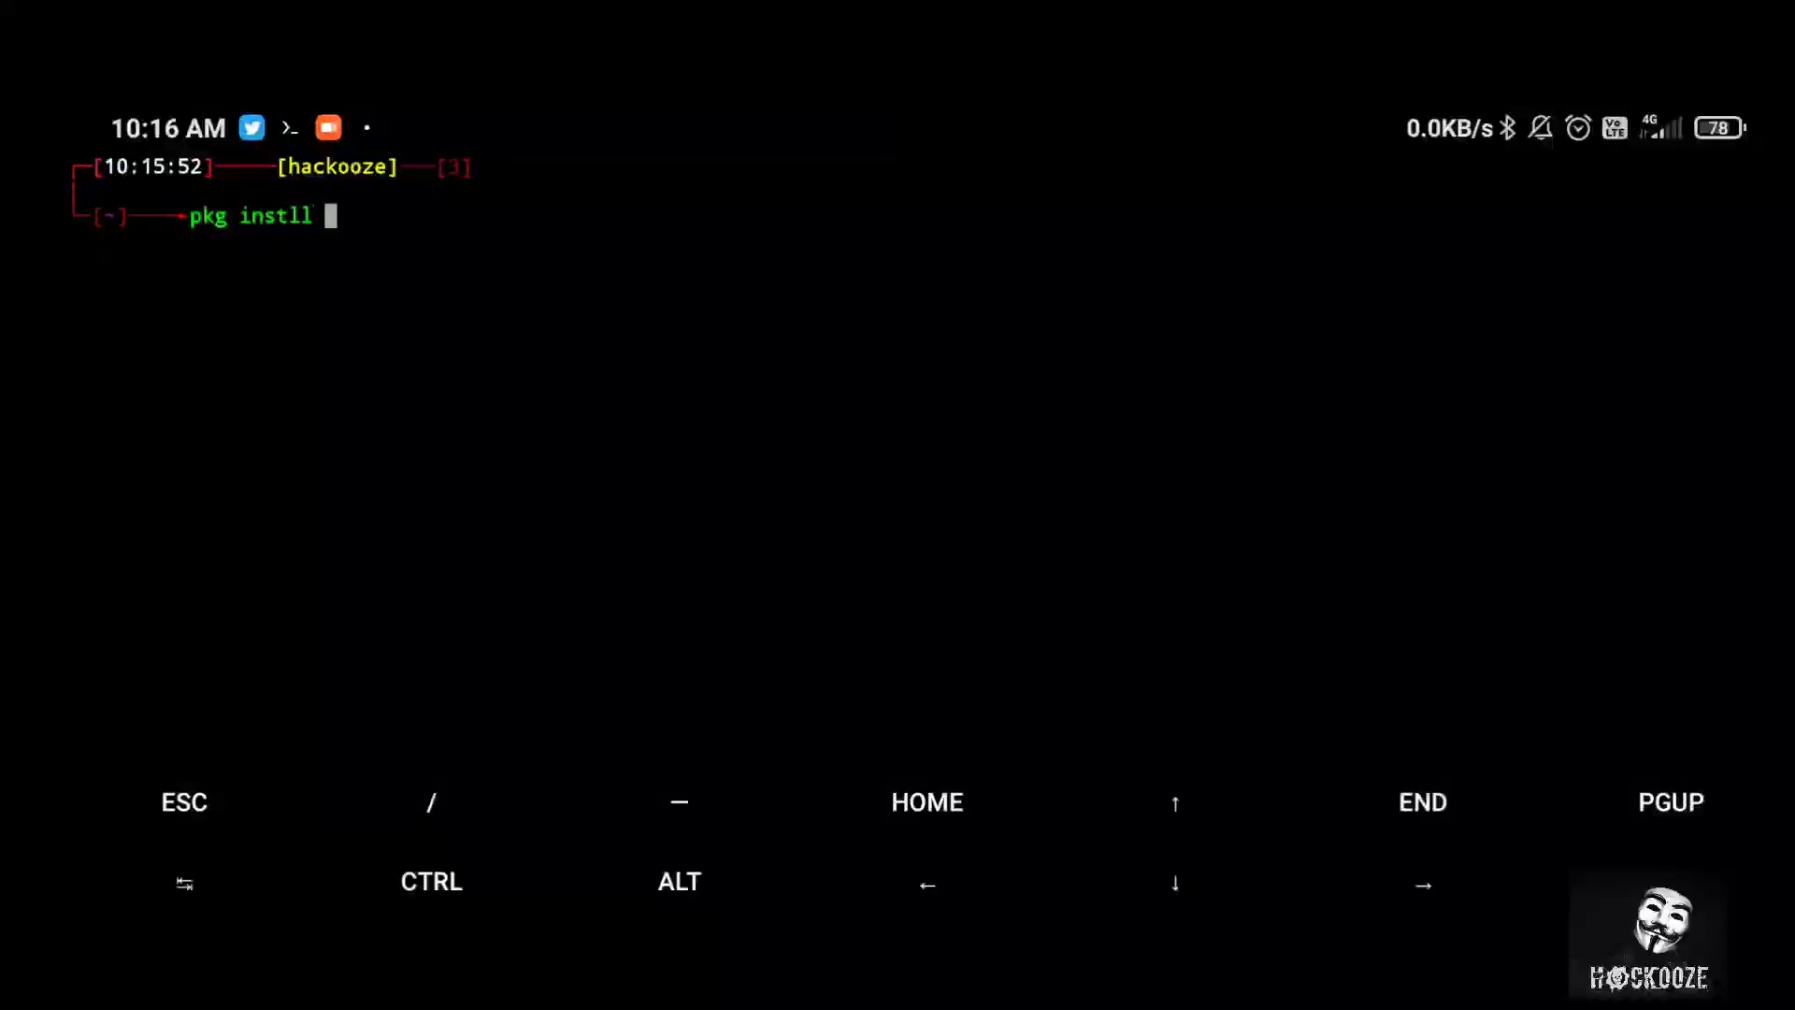
pyautogui.press('BackSpace')
pyautogui.write('all wget -')
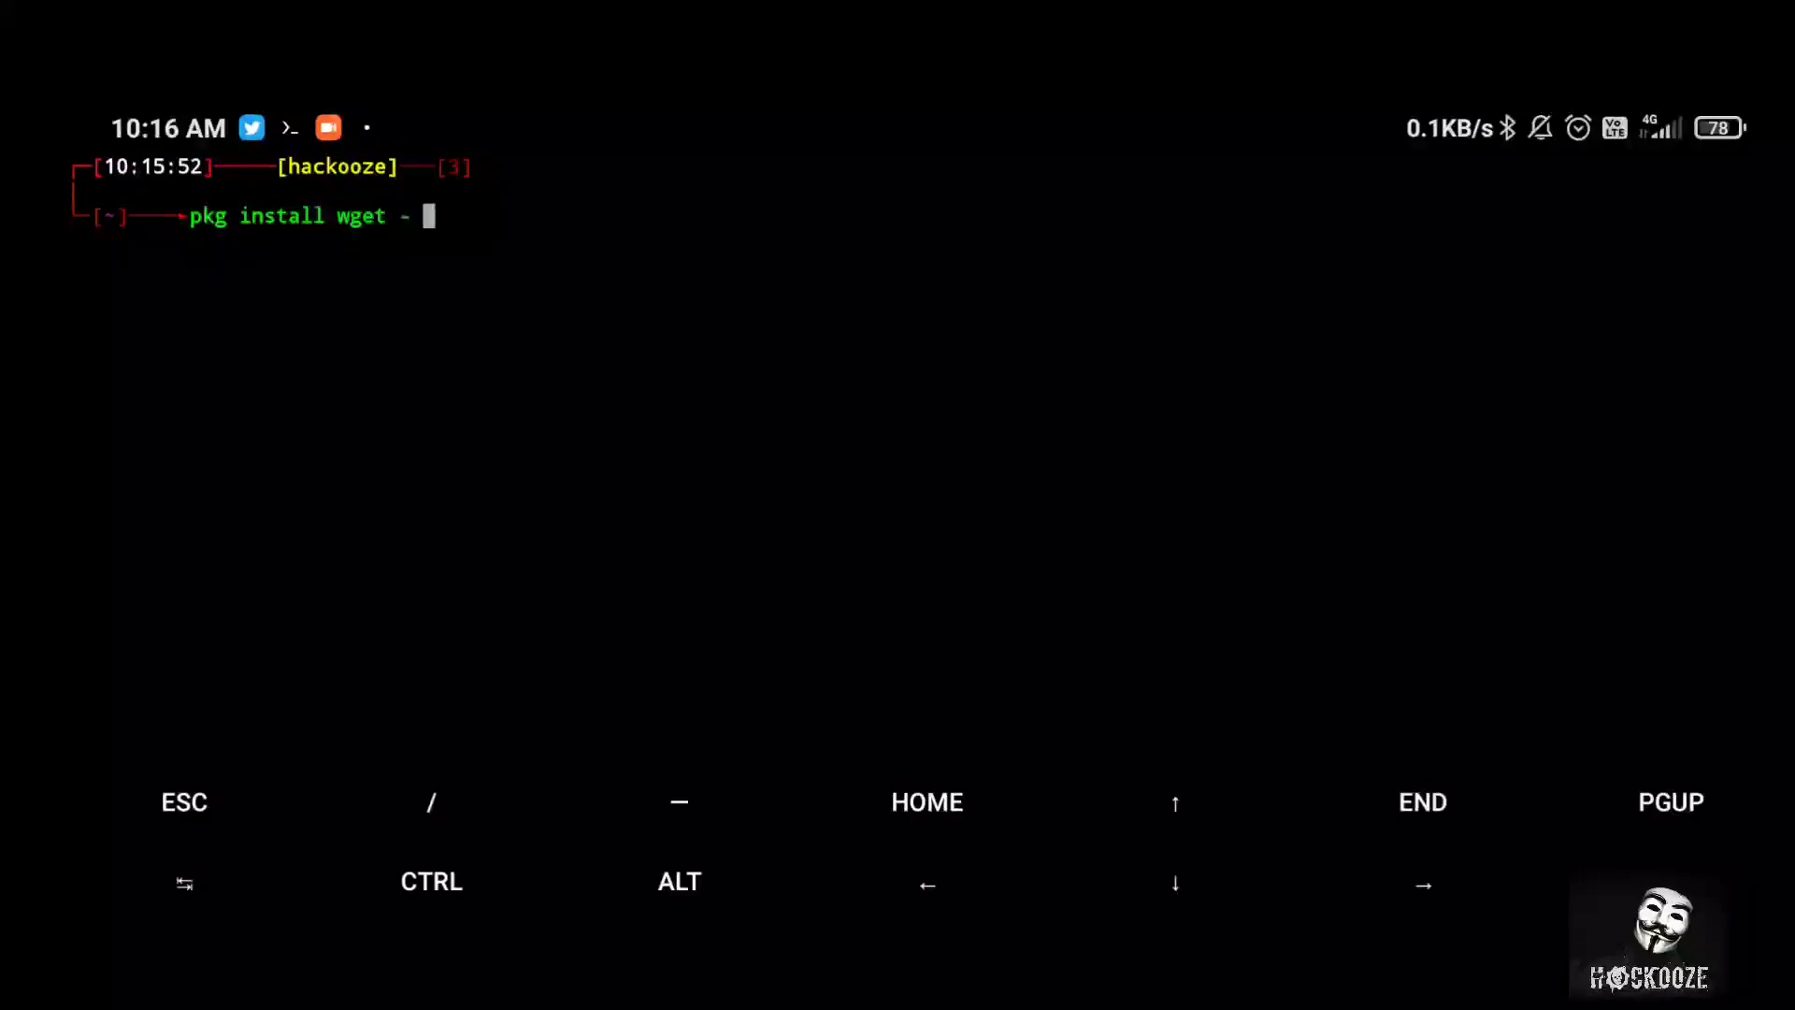
pyautogui.write('y')
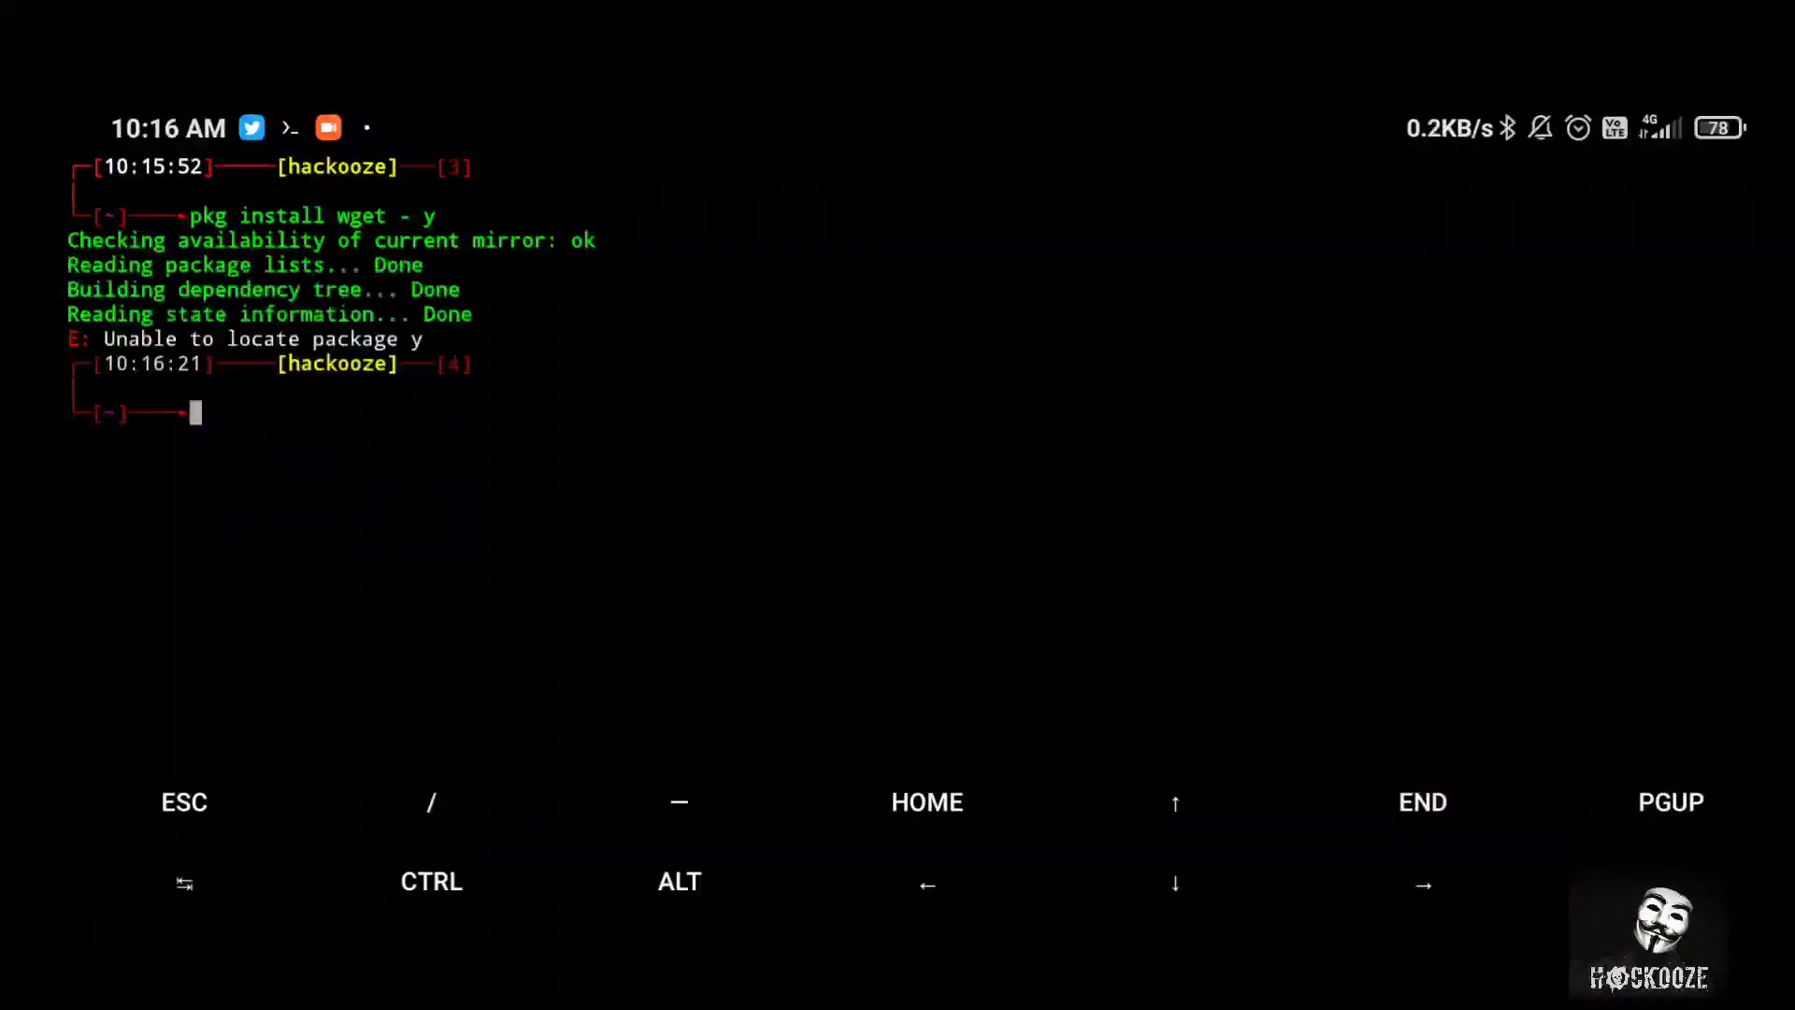
pyautogui.write('cla')
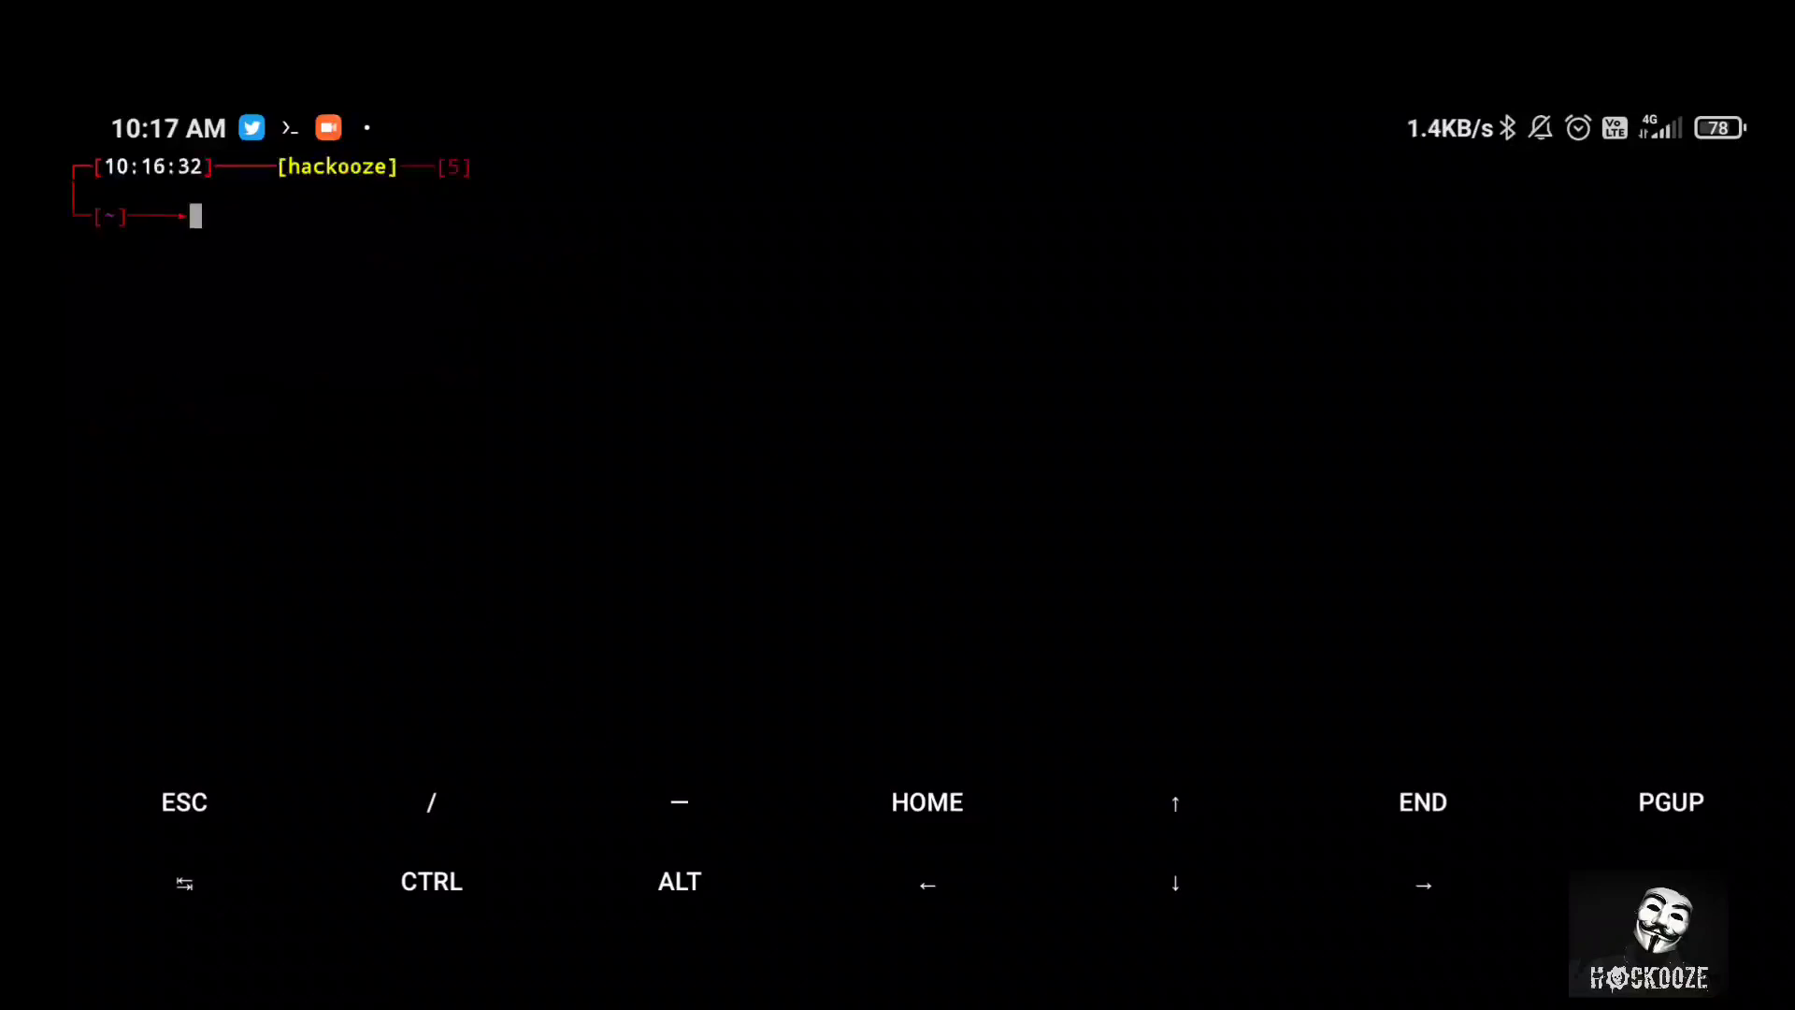
# - Download install_codiad.sh from the GitHub gist raw URL with wget and run it with bash
pyautogui.write('wge')
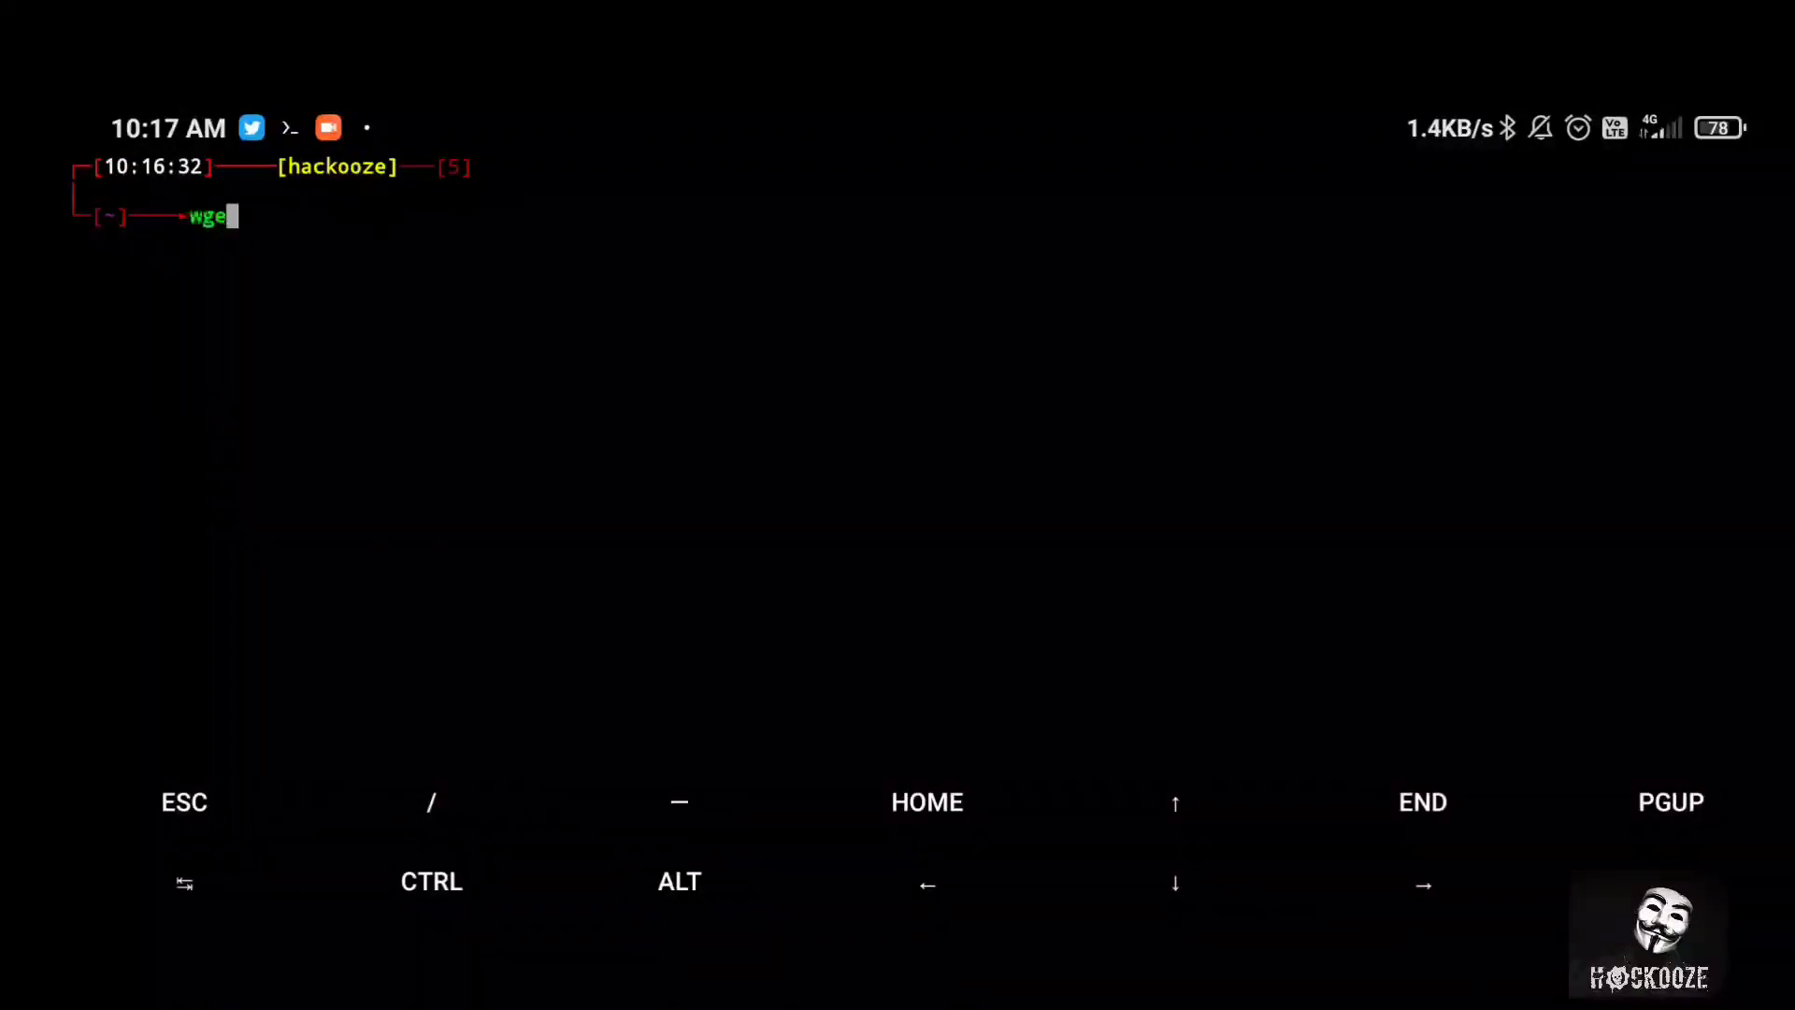
pyautogui.write('t')
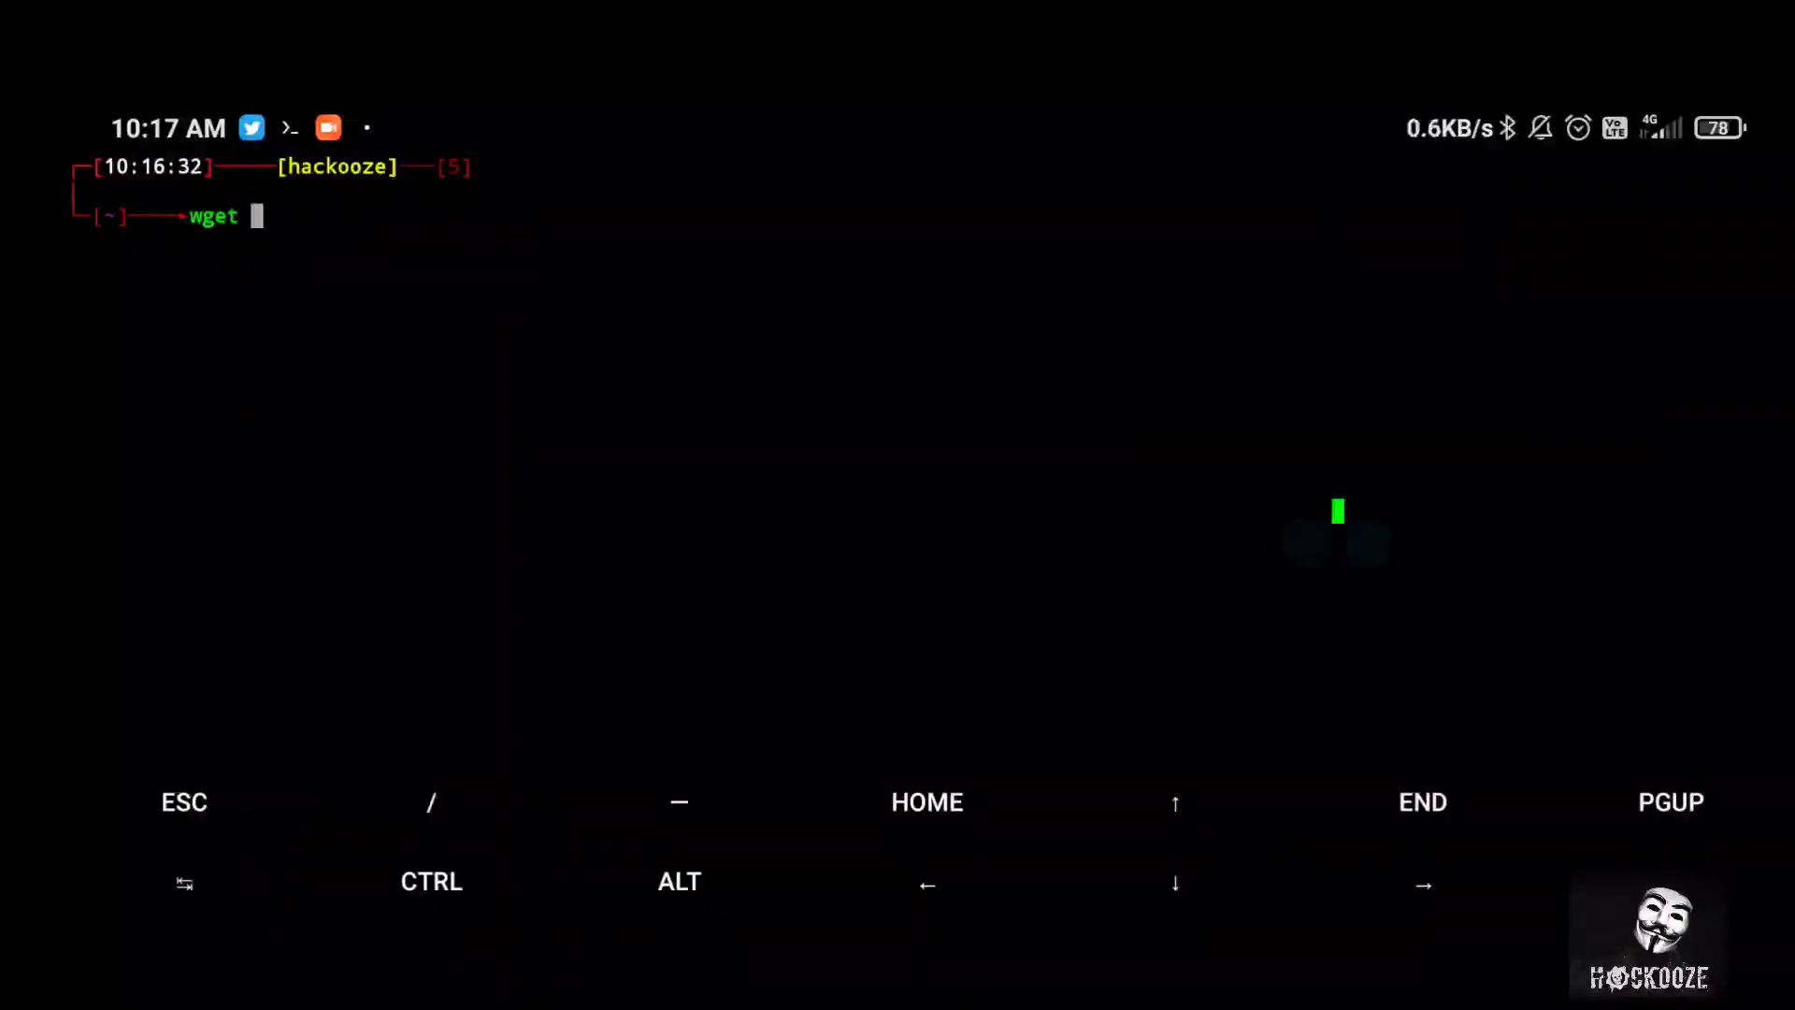
pyautogui.write('https://gist.githubusercontent.com/rnauber/9f579d1480db4cc5a9a3c97c00c52fb9/raw/install_codiad.sh')
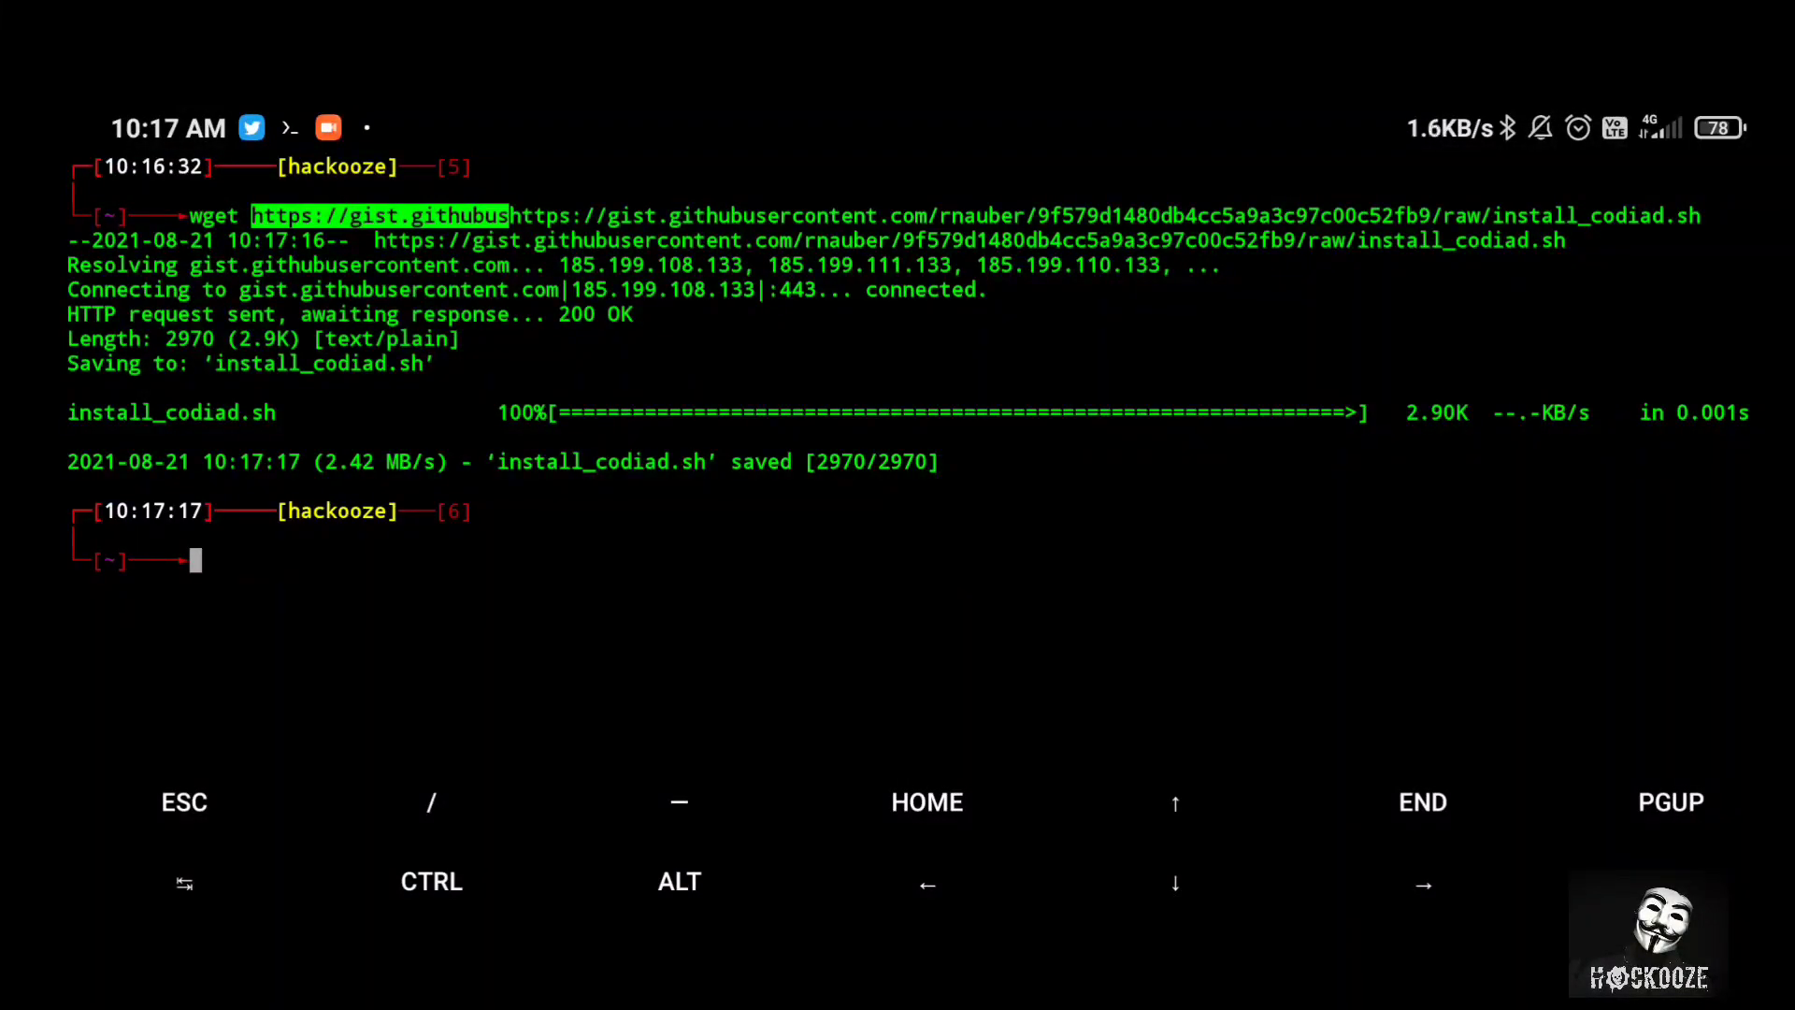
pyautogui.write('bash install_codiad.sh')
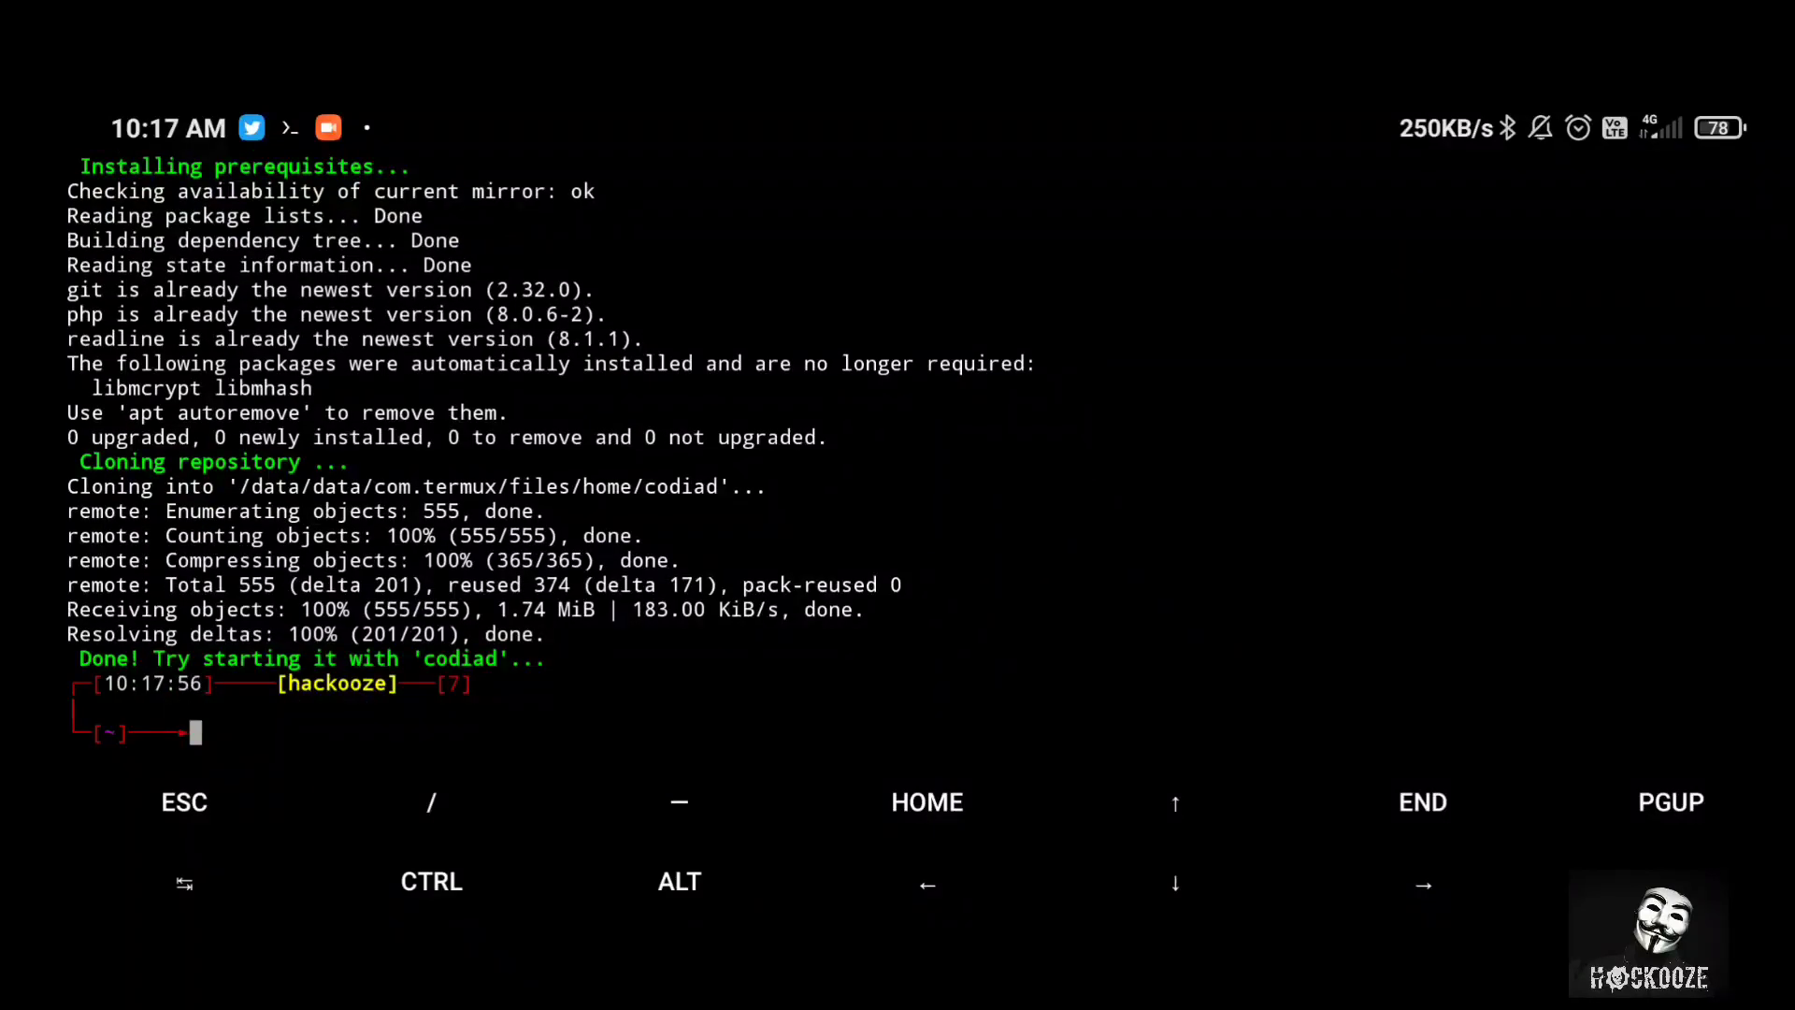
# - Launch codiad and choose Chrome to load the editor at 127.0.0.1:9876
pyautogui.write('co')
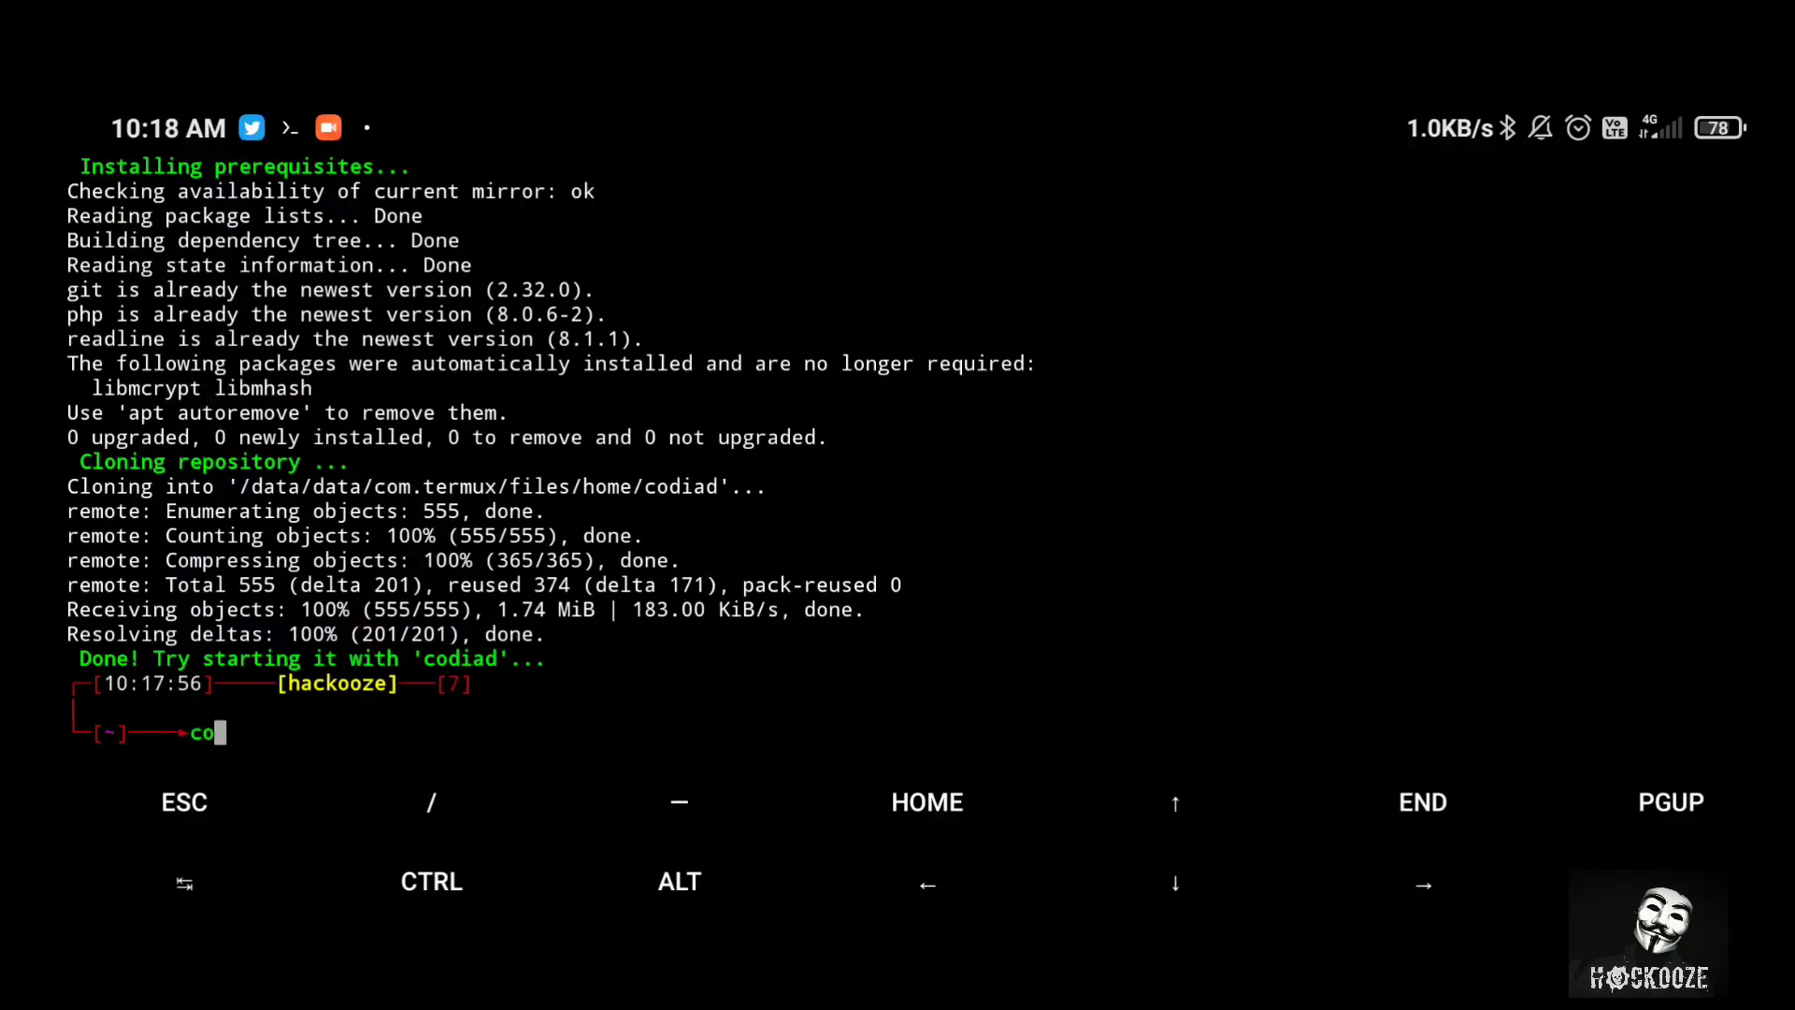
pyautogui.write('diad')
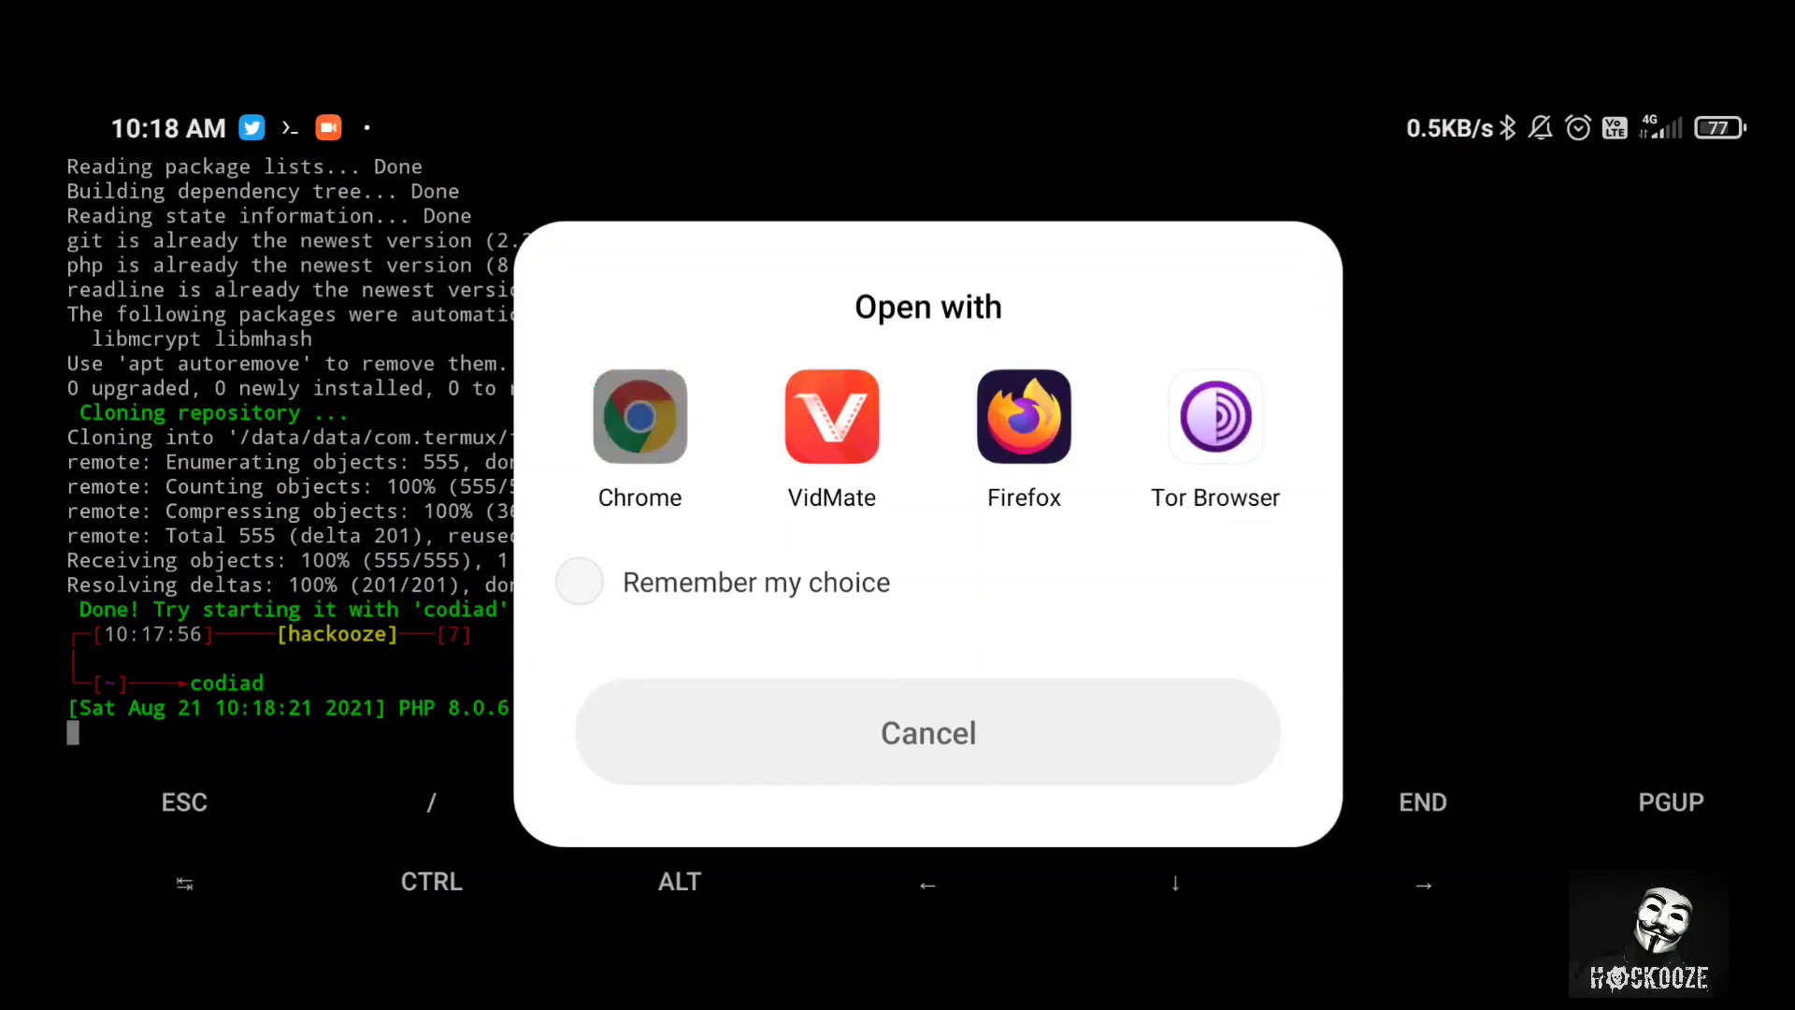
pyautogui.click(640, 415)
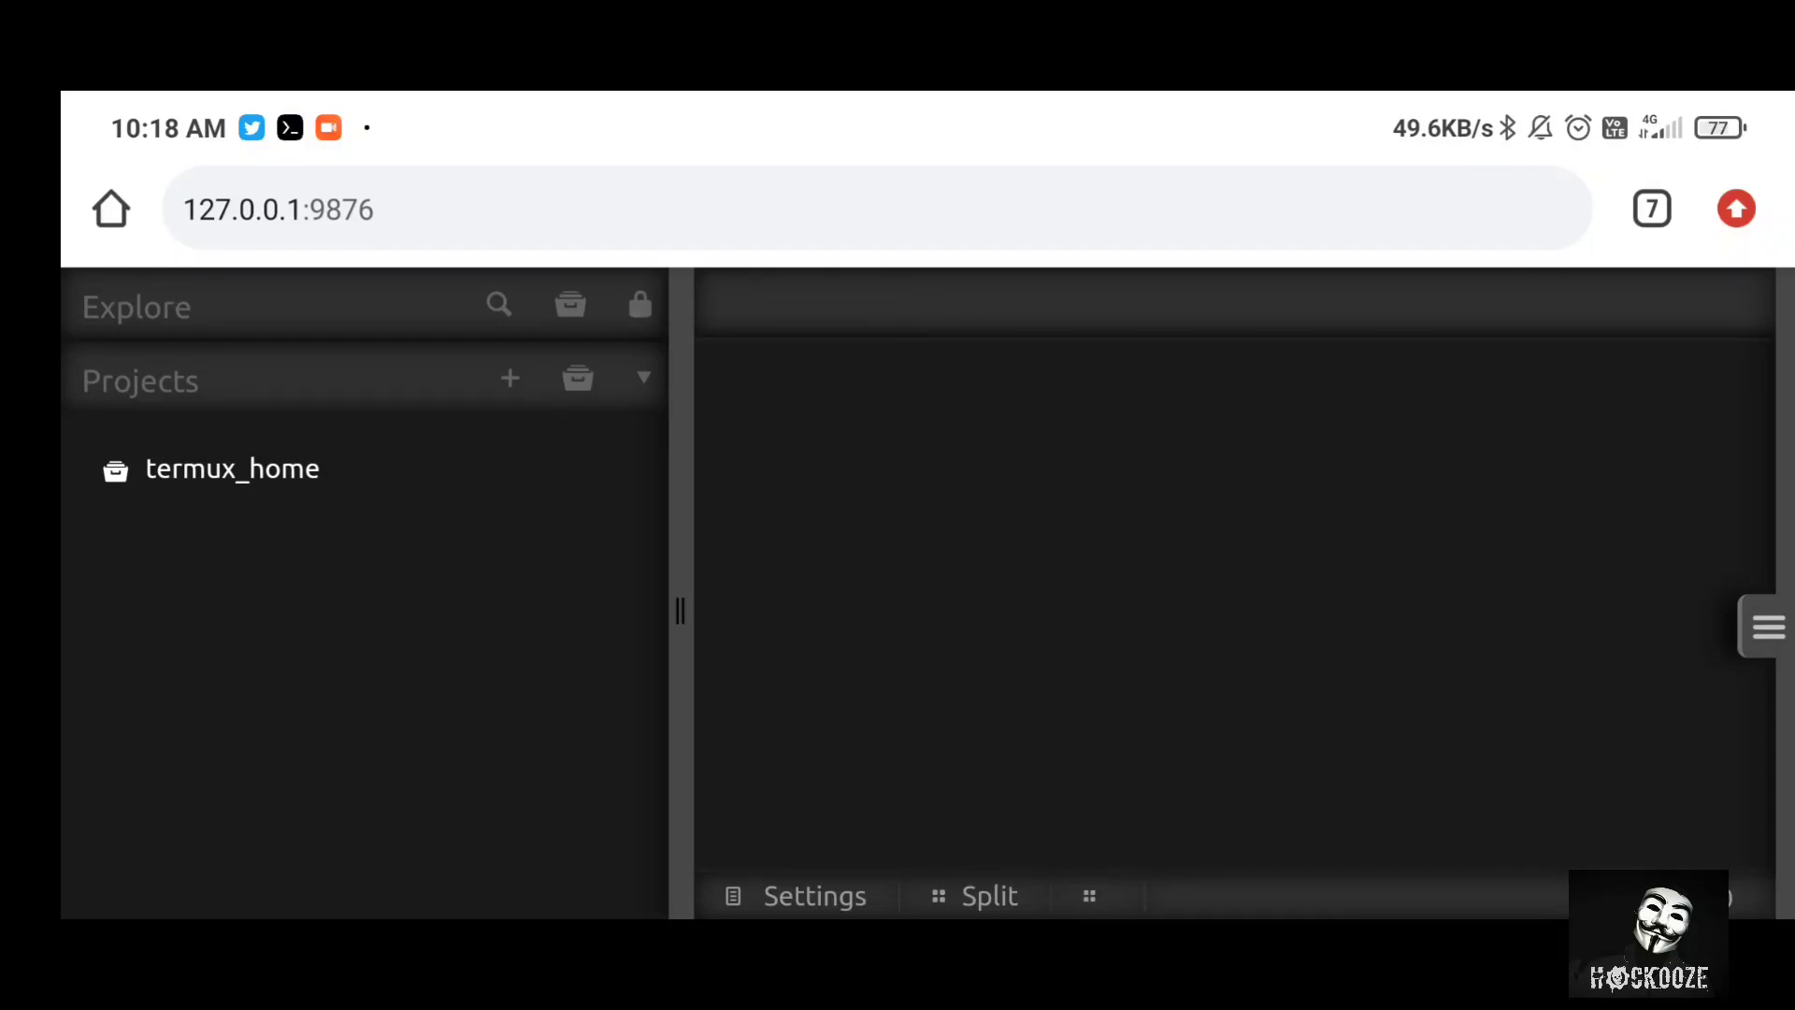
# - Load the termux_home project, collapse the Projects panel and bring up Editor Settings
pyautogui.click(232, 468)
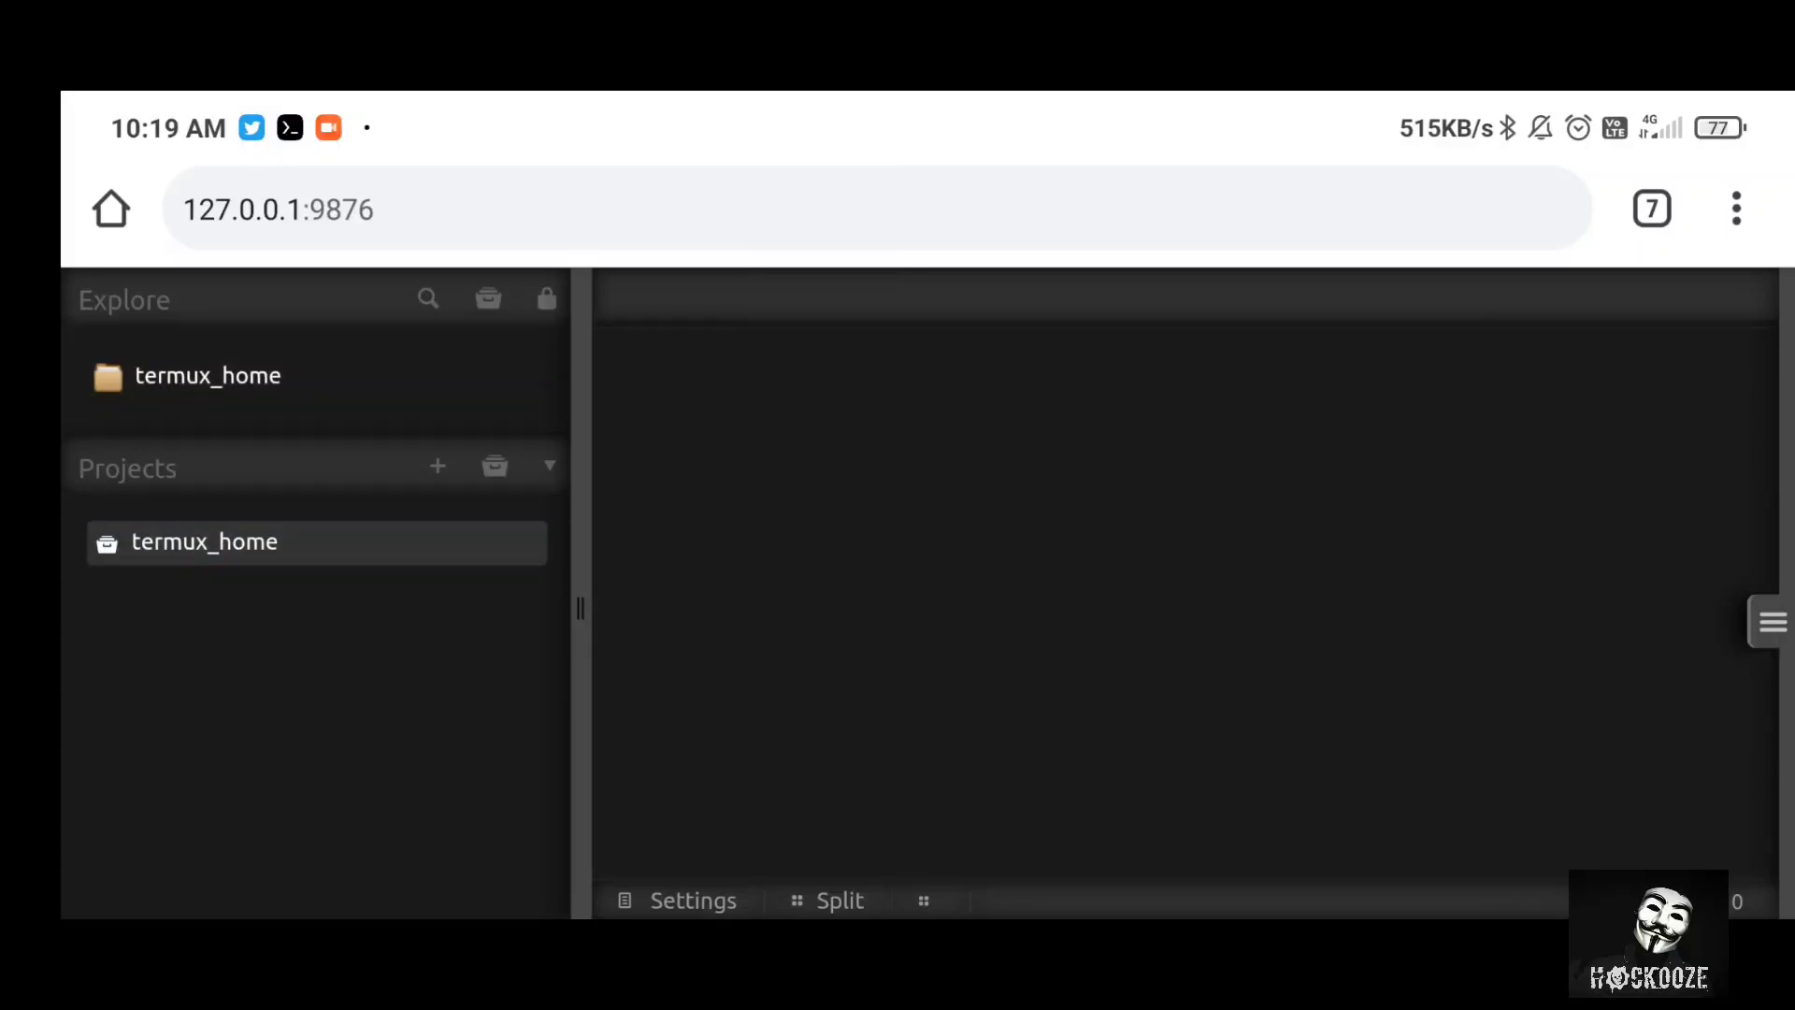
pyautogui.click(548, 466)
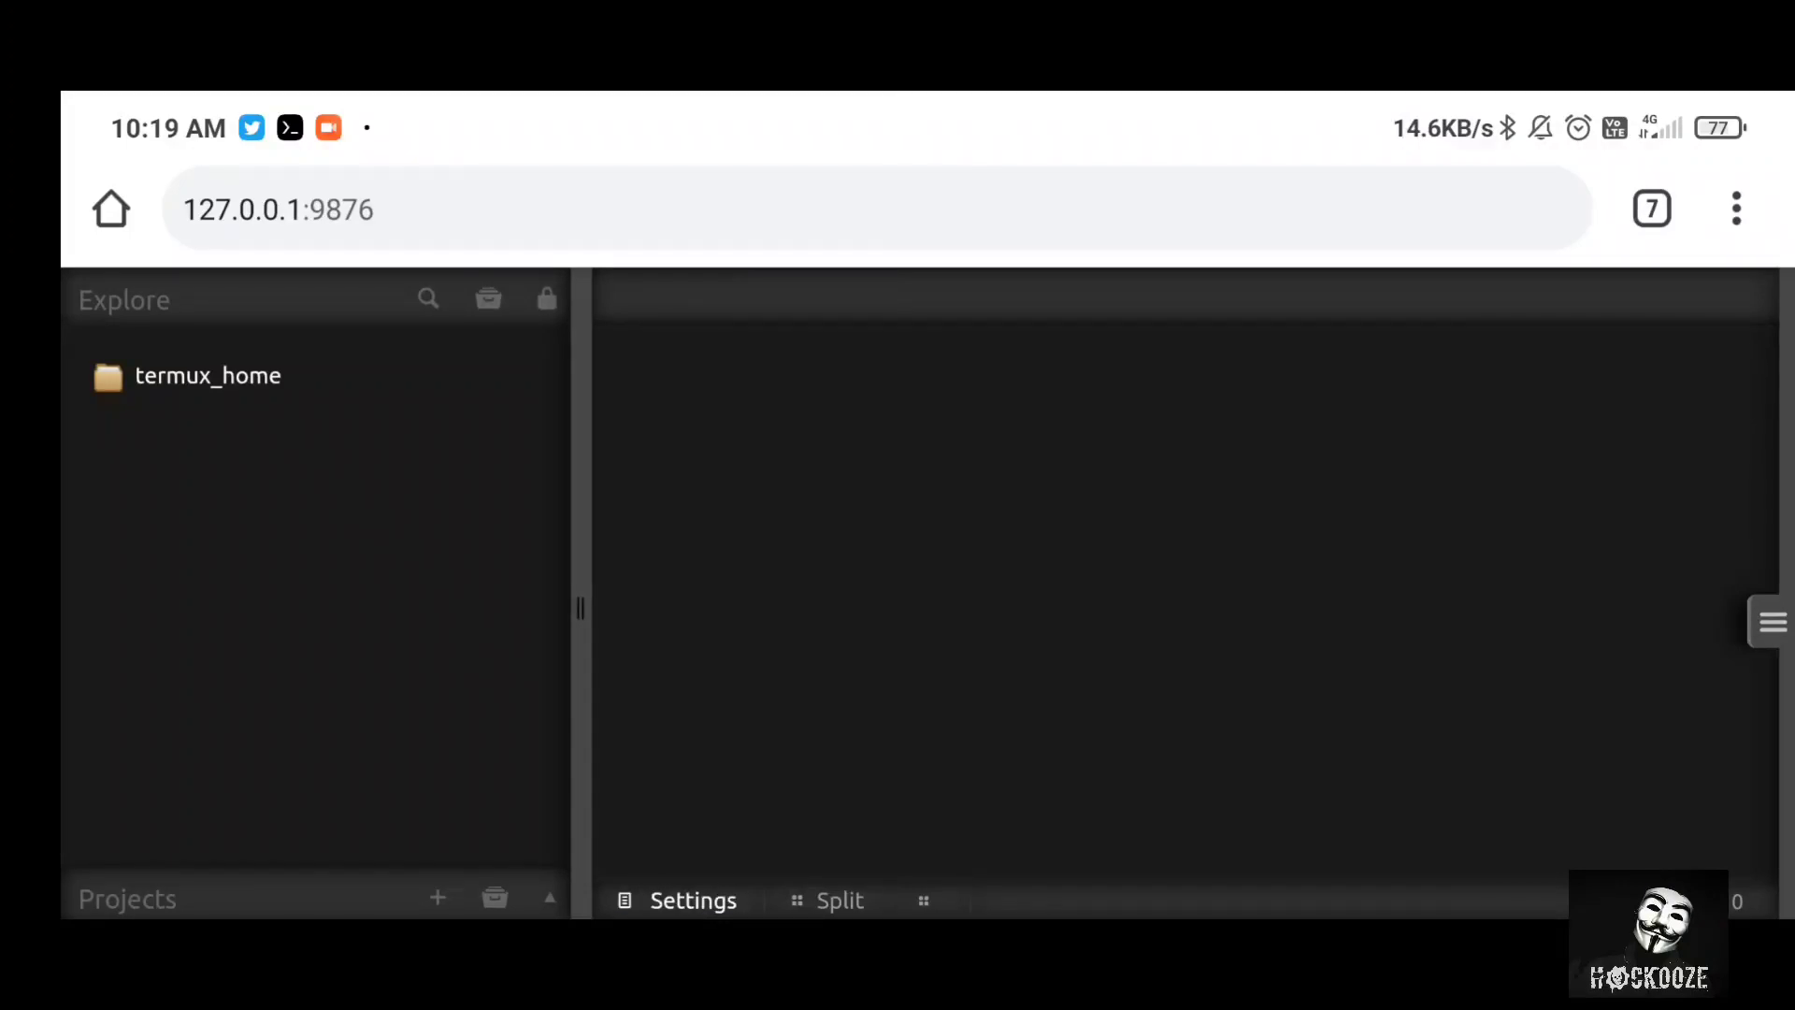
pyautogui.click(692, 899)
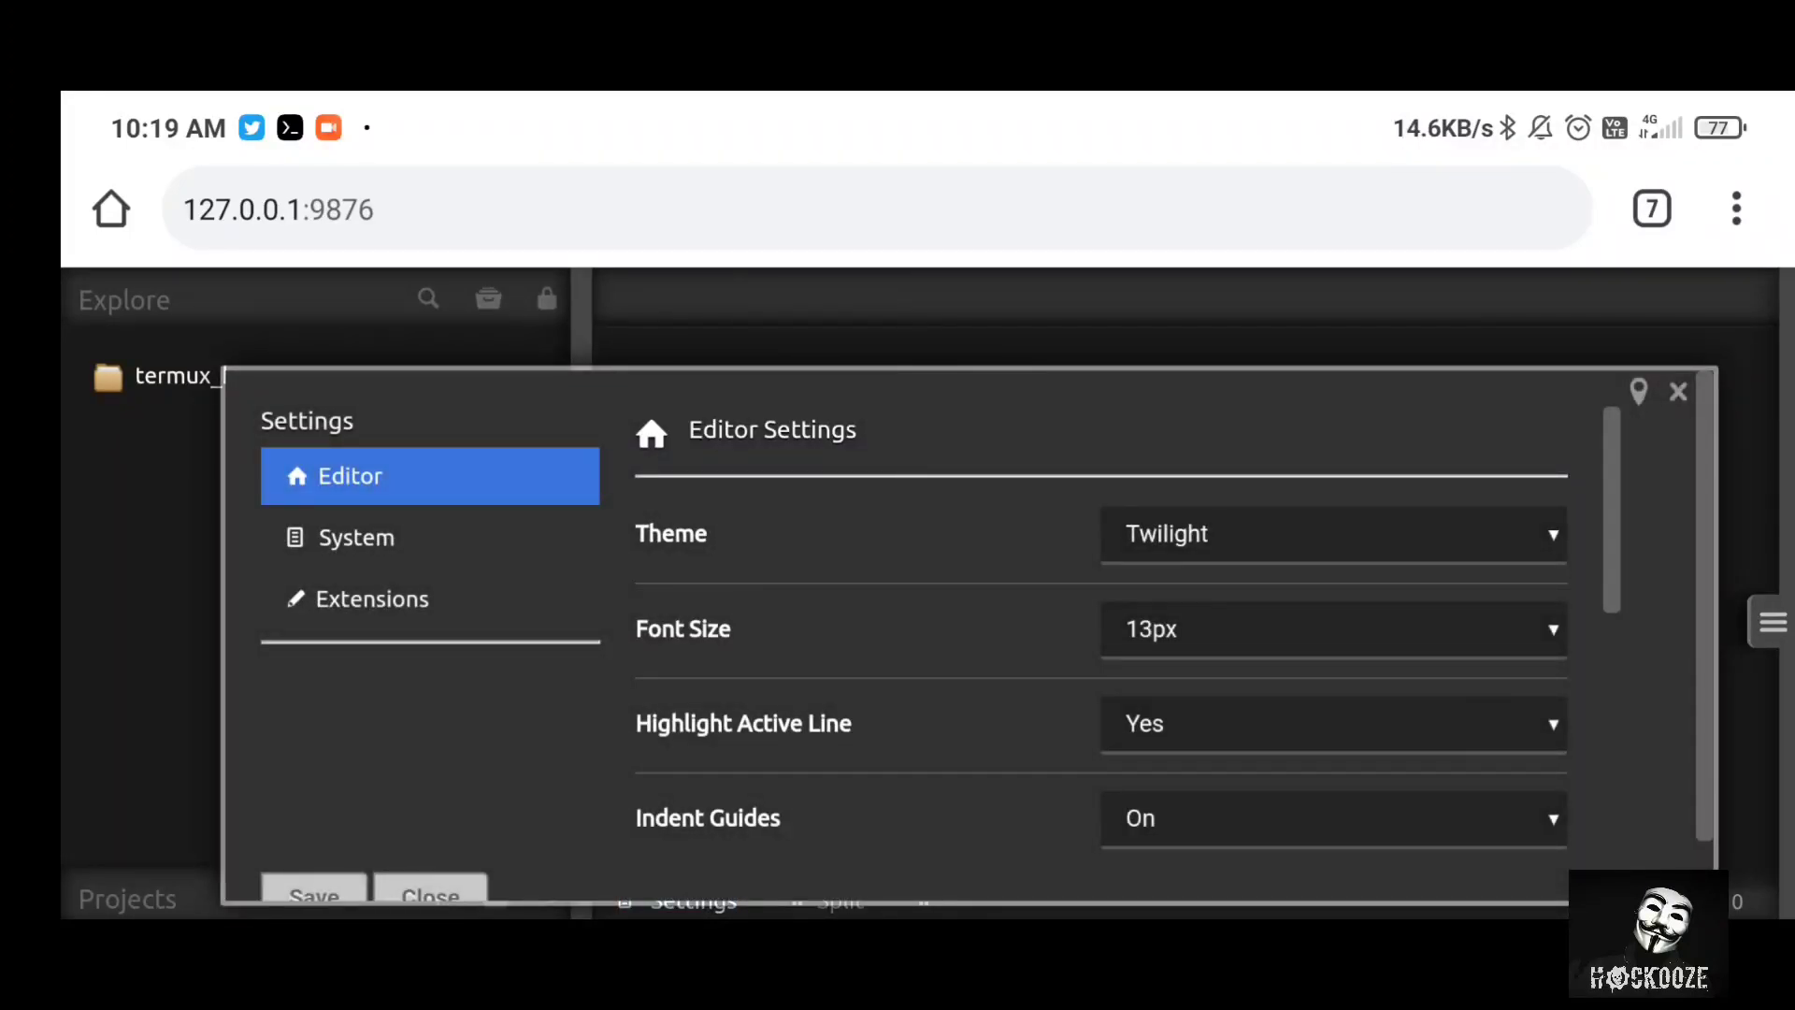